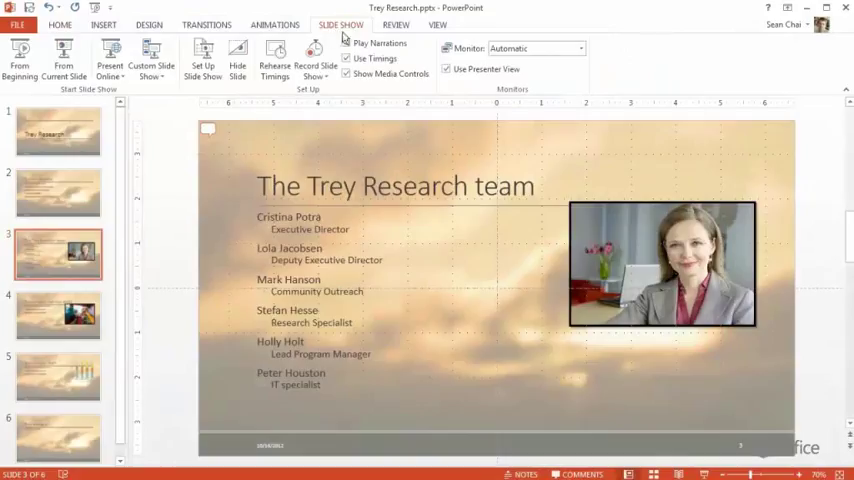
# Run the Trey Research deck from the first slide in Presenter View with its pen and laser pointer options
pyautogui.click(448, 68)
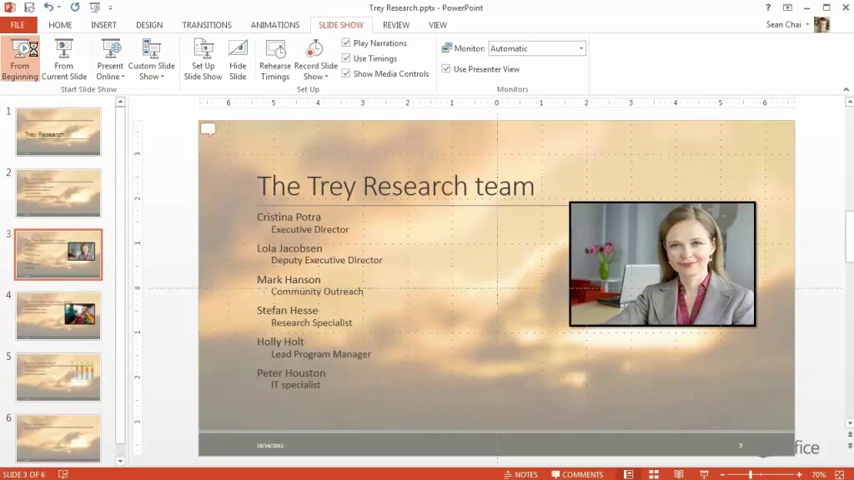
pyautogui.click(20, 60)
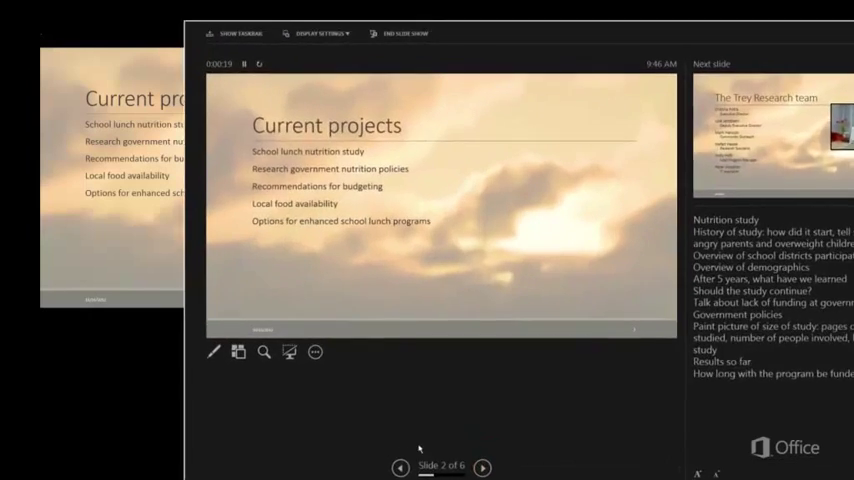
pyautogui.click(212, 352)
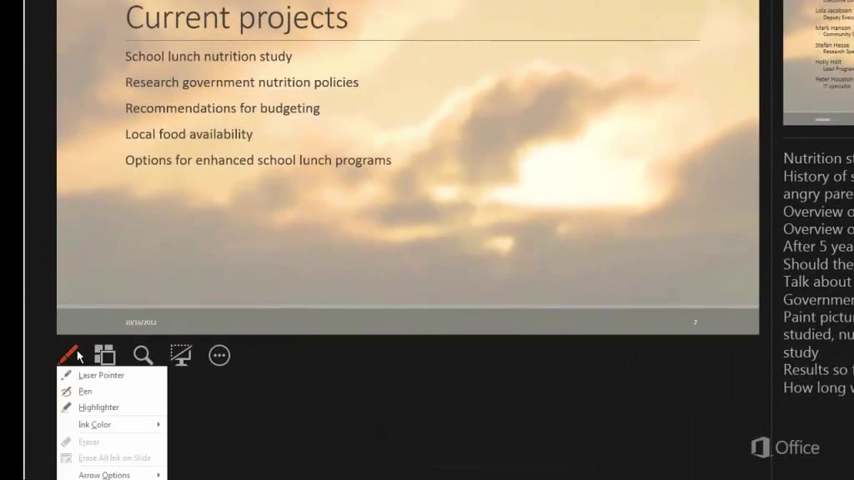
pyautogui.moveTo(90, 392)
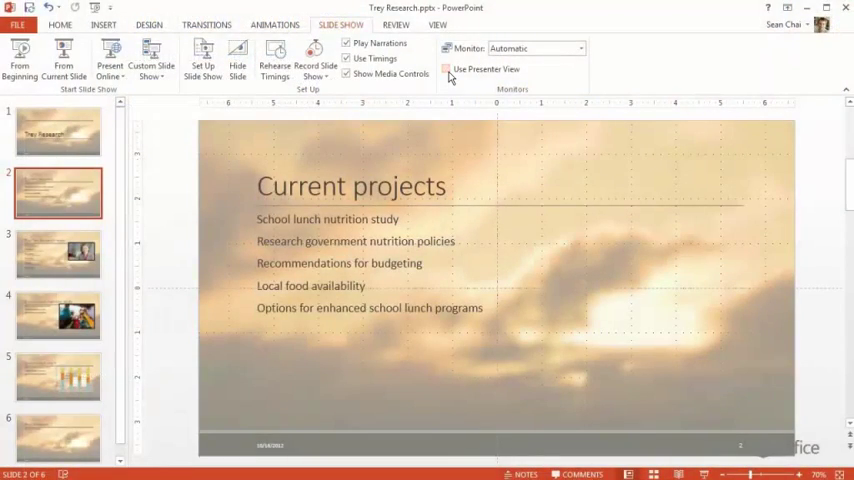
# Restart the slideshow full-screen from the title slide with Presenter View turned off
pyautogui.click(20, 60)
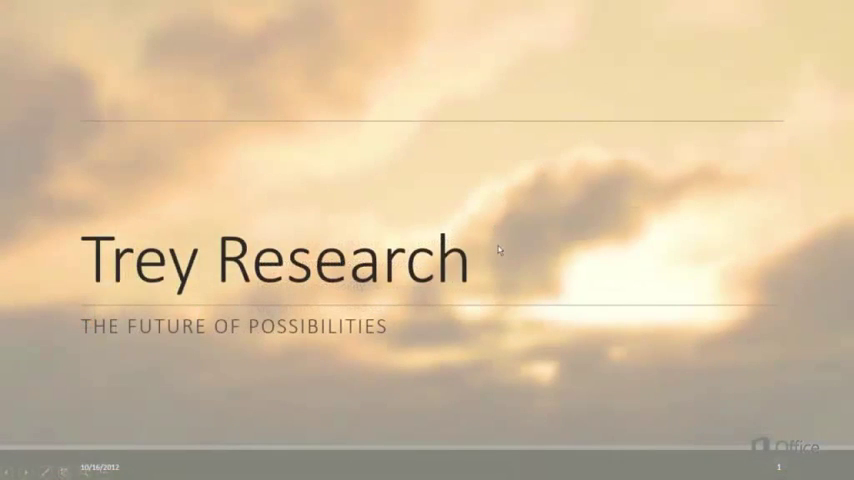